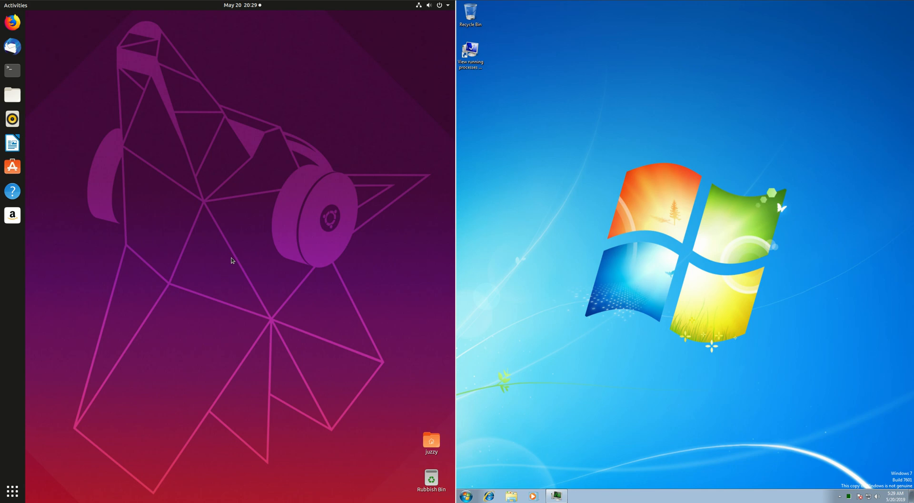
pyautogui.moveTo(199, 126)
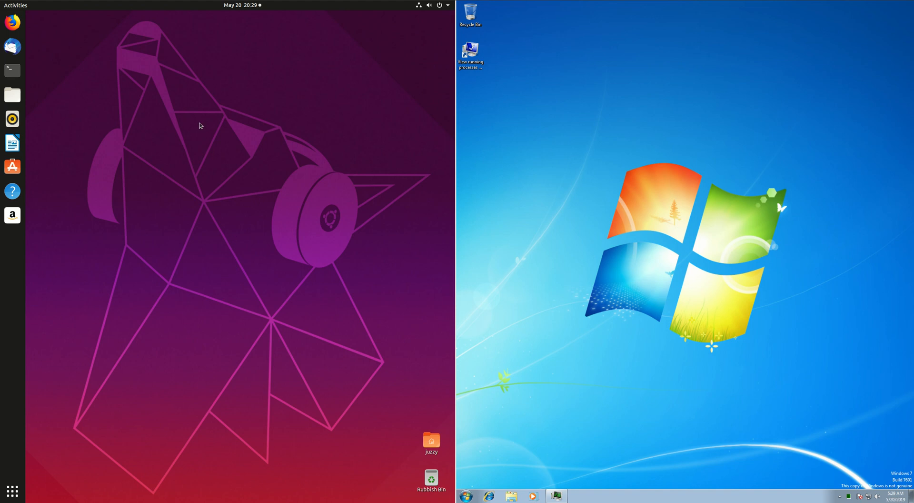
pyautogui.moveTo(384, 352)
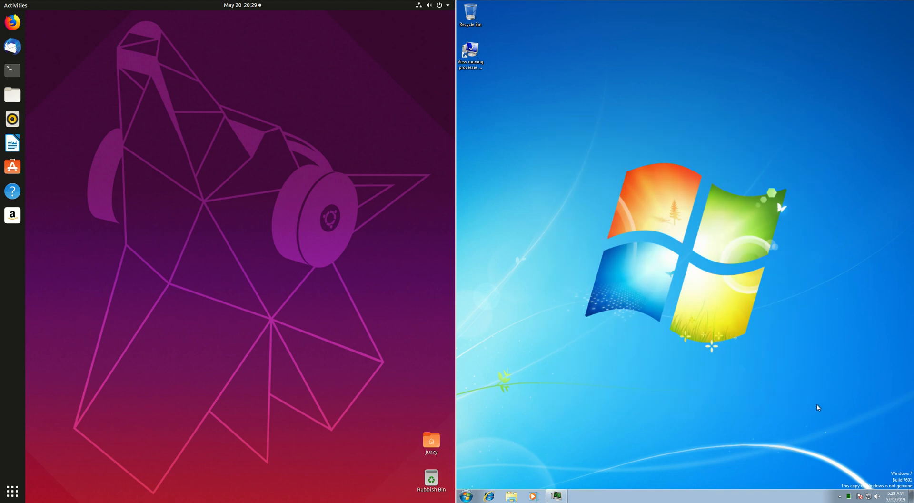
pyautogui.moveTo(722, 337)
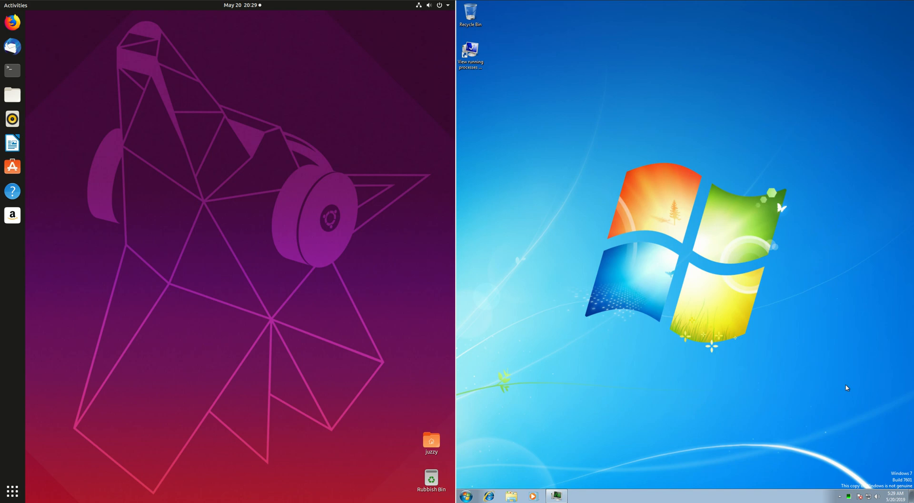
pyautogui.moveTo(253, 208)
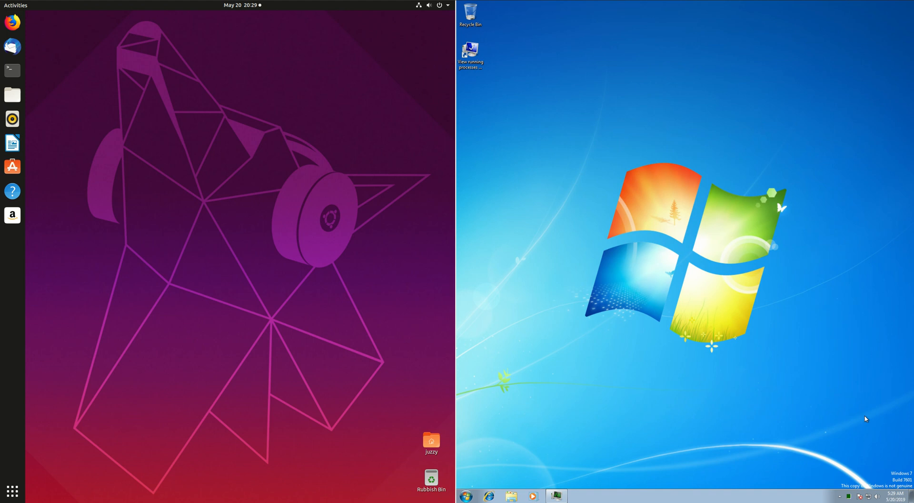
pyautogui.moveTo(804, 395)
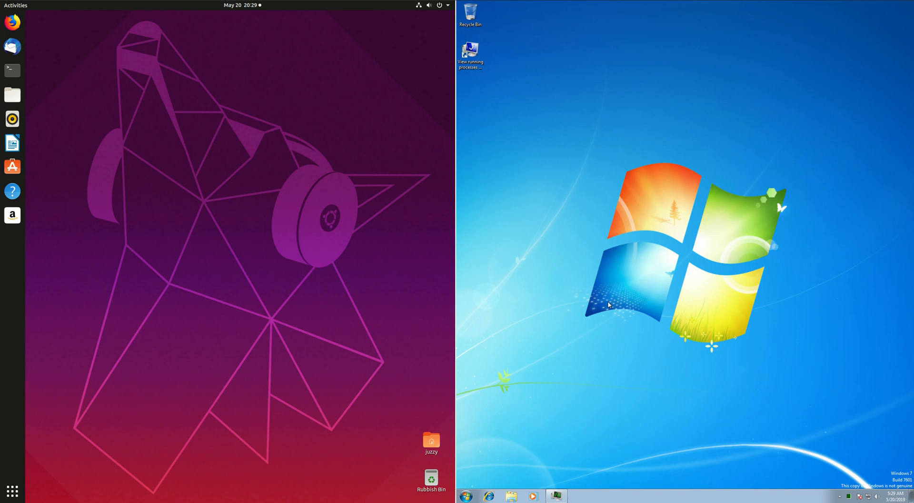
pyautogui.moveTo(845, 402)
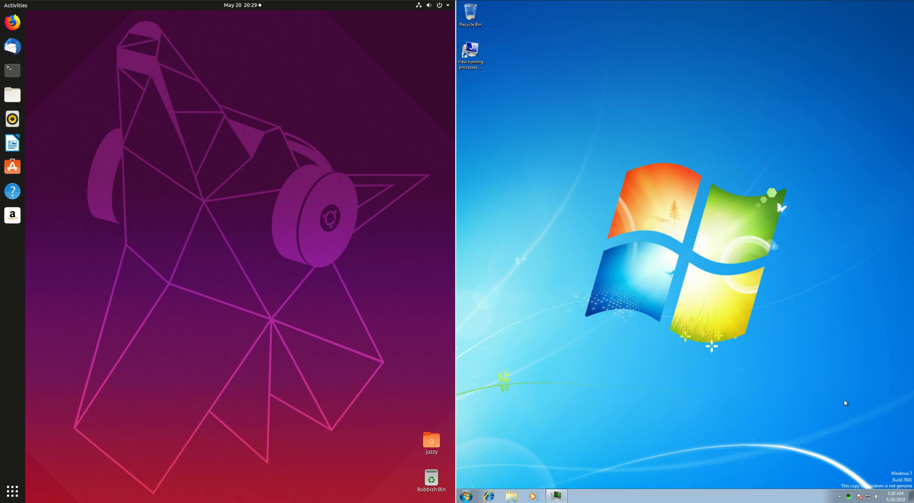
pyautogui.moveTo(570, 132)
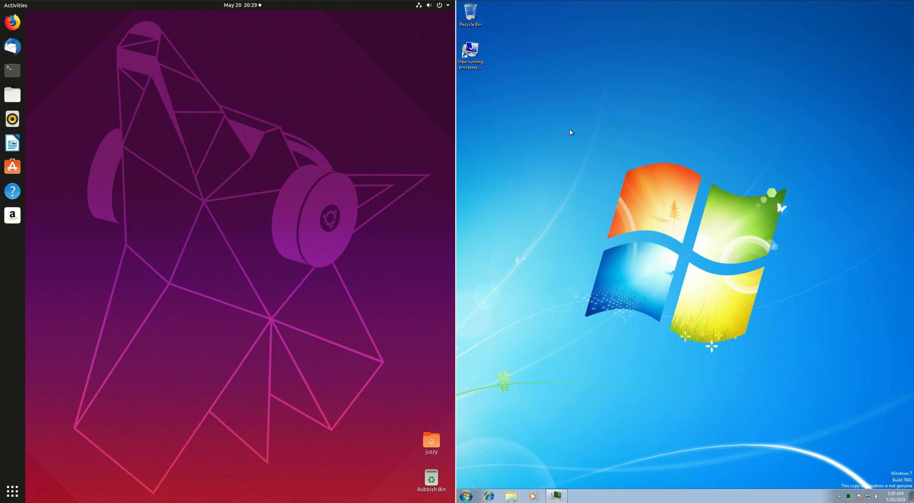
pyautogui.moveTo(884, 412)
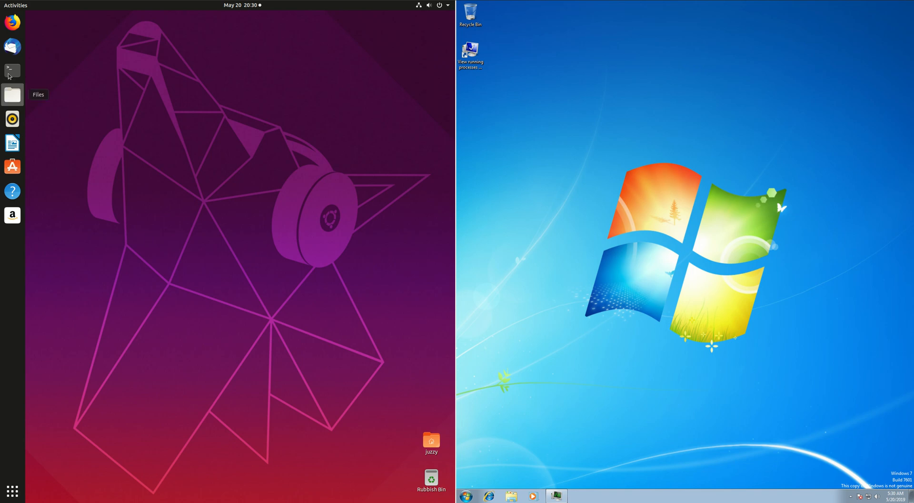
pyautogui.click(12, 71)
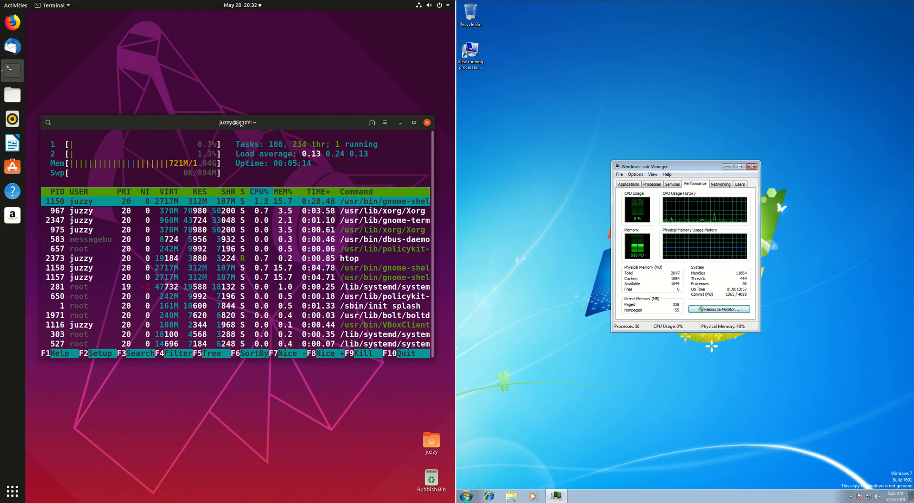
pyautogui.moveTo(260, 58)
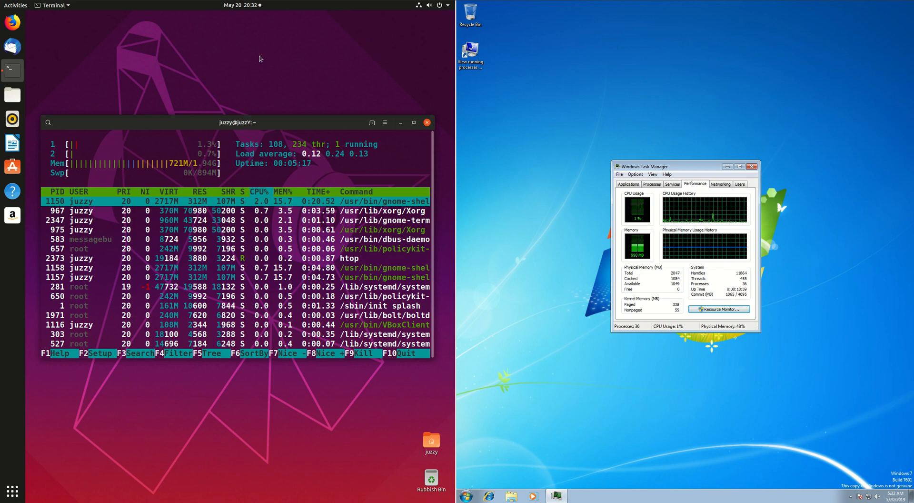